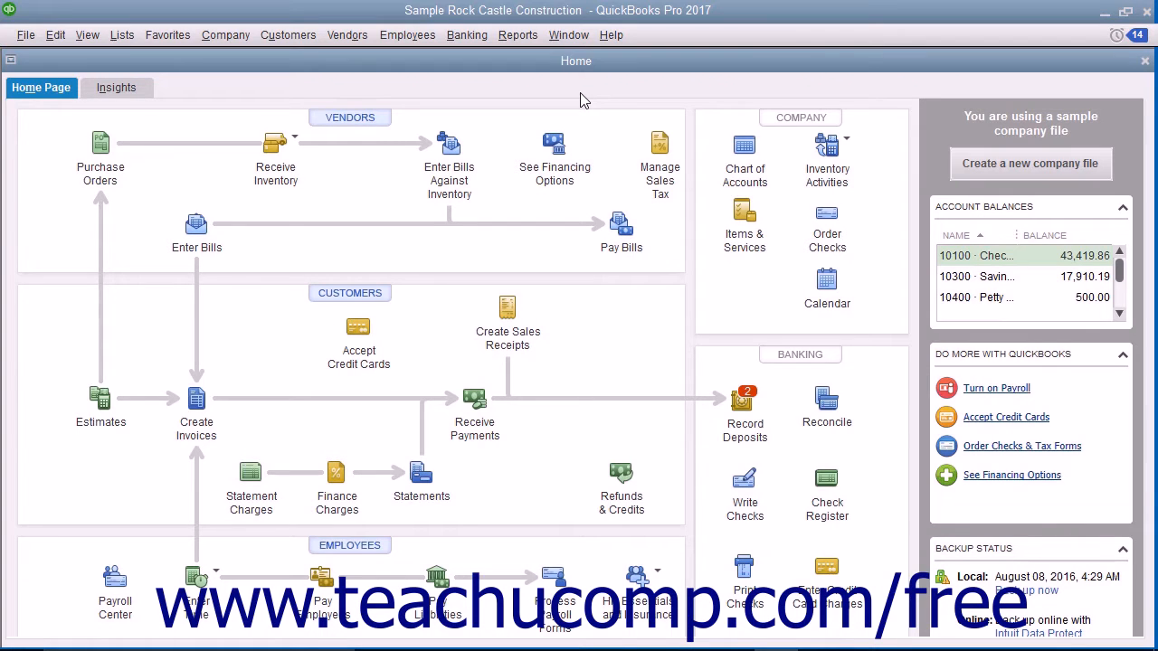
Show the scheduled tax and liability payments due in the Payroll Center.
{"action": "left_click", "coordinate": [407, 34]}
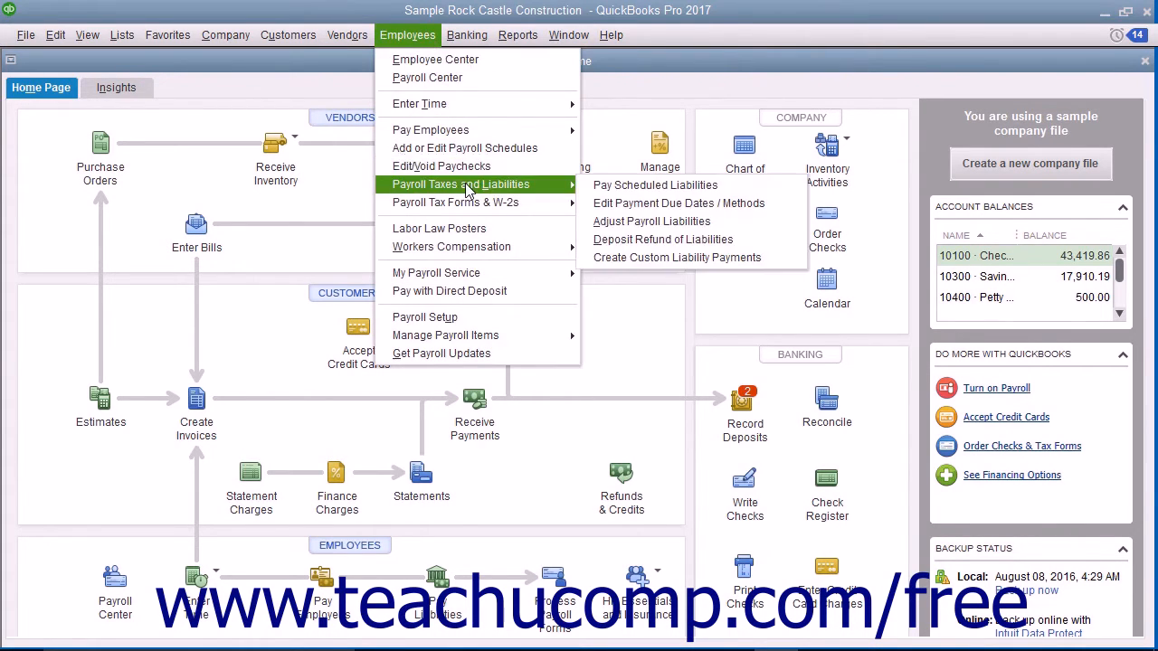
{"action": "mouse_move", "coordinate": [655, 185]}
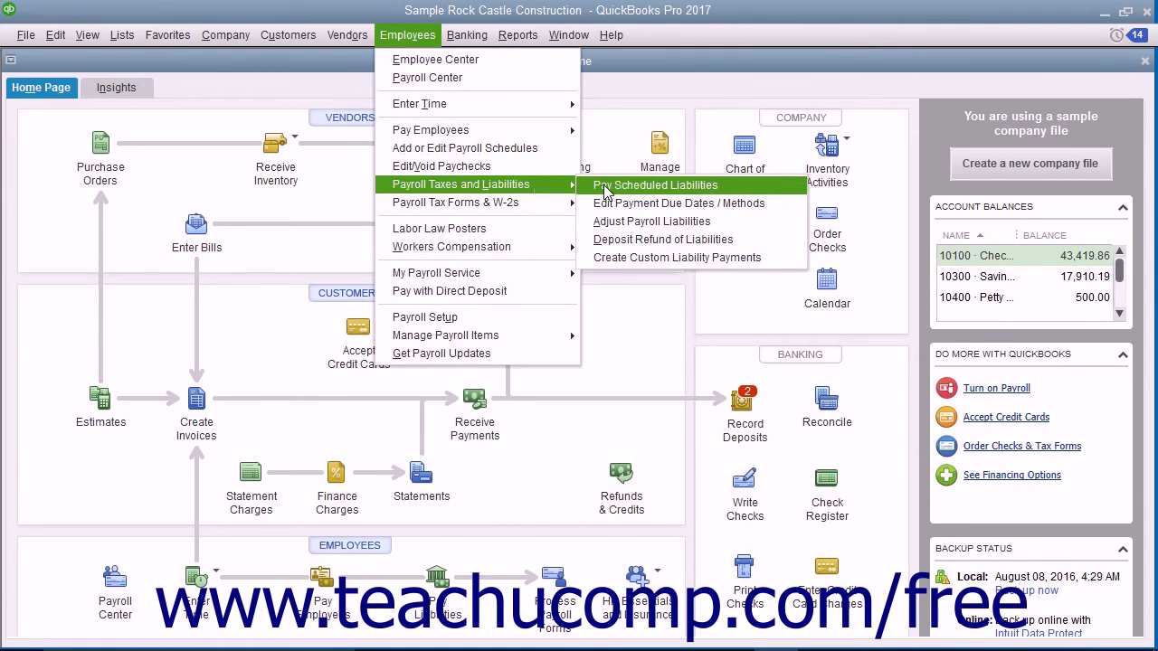
{"action": "left_click", "coordinate": [655, 185]}
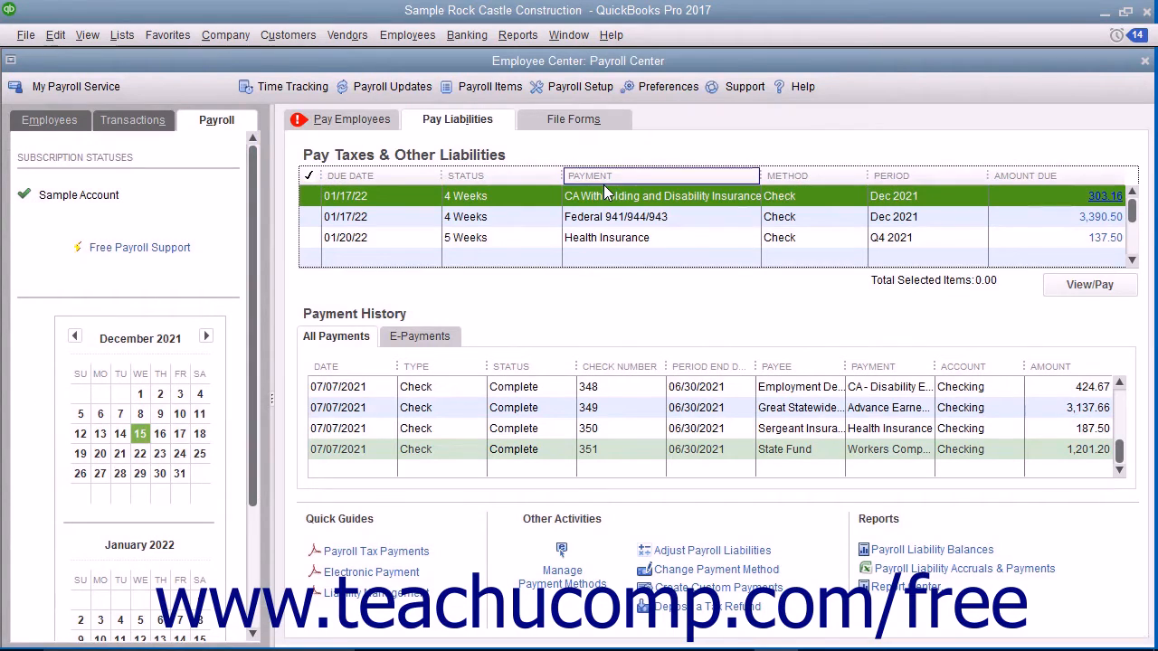
{"action": "mouse_move", "coordinate": [498, 186]}
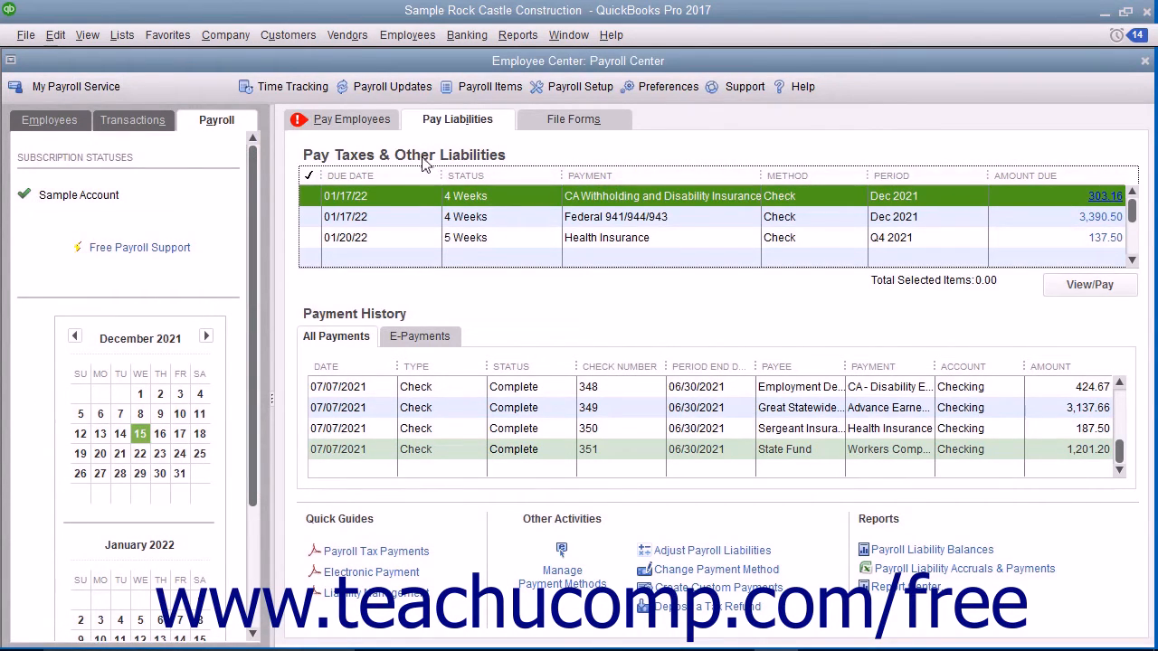
{"action": "mouse_move", "coordinate": [387, 221]}
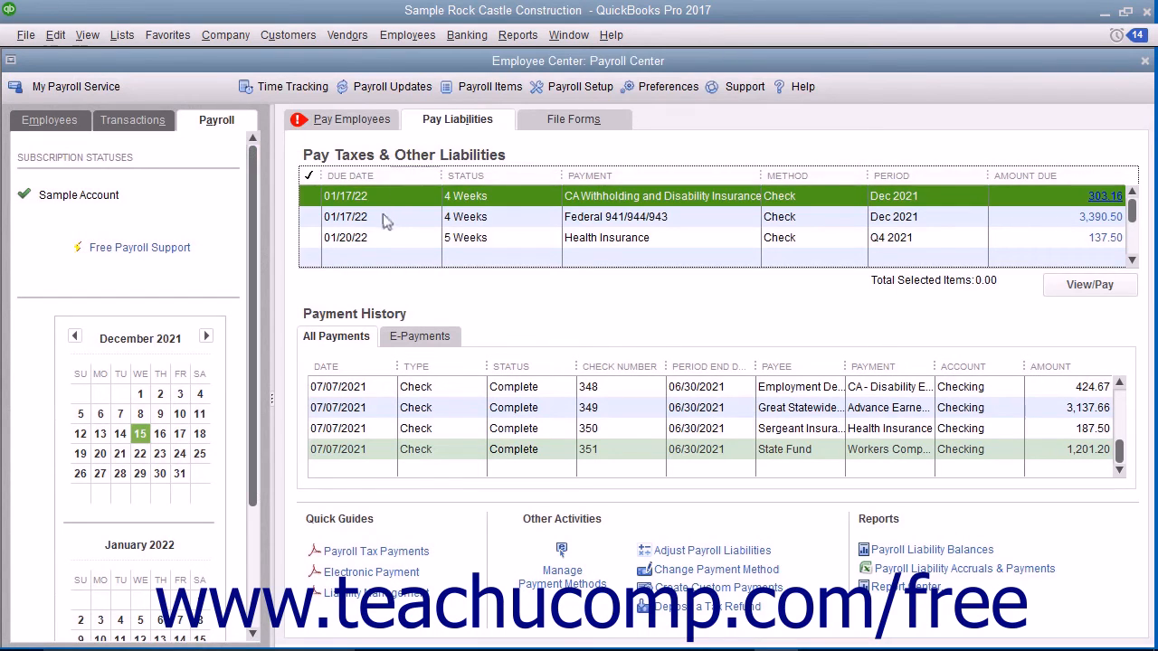
Mark Federal 941/944/943 and a second liability, then view the $3,390.50 Great Statewide Bank check.
{"action": "left_click", "coordinate": [311, 216]}
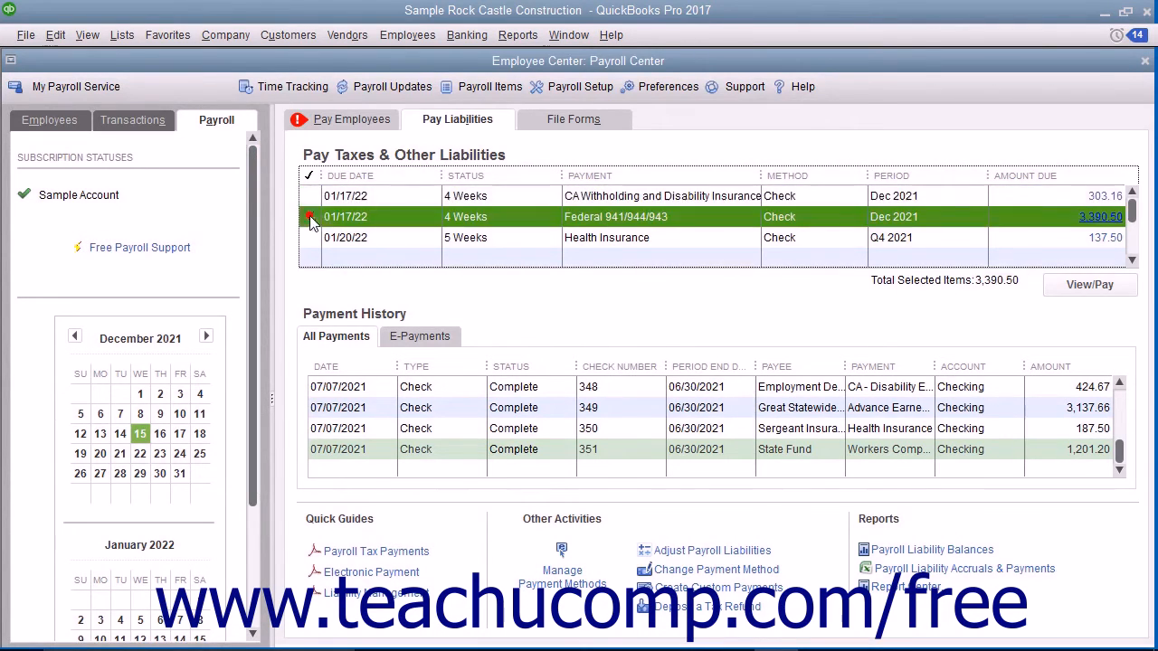
{"action": "left_click", "coordinate": [310, 217]}
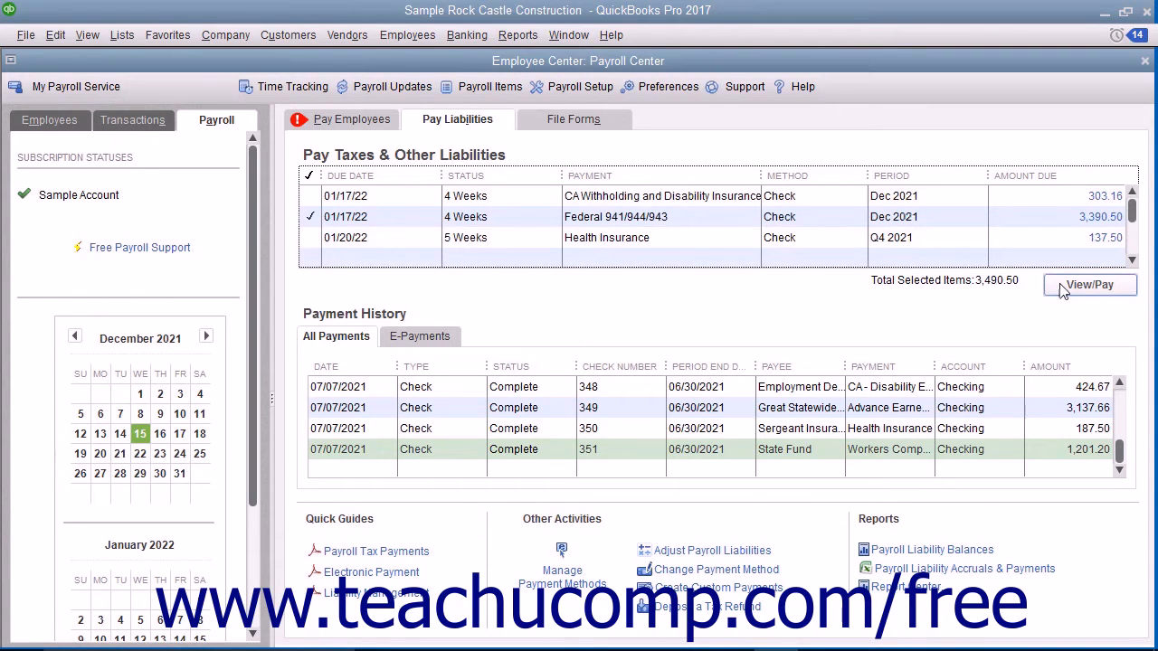
{"action": "left_click", "coordinate": [1089, 284]}
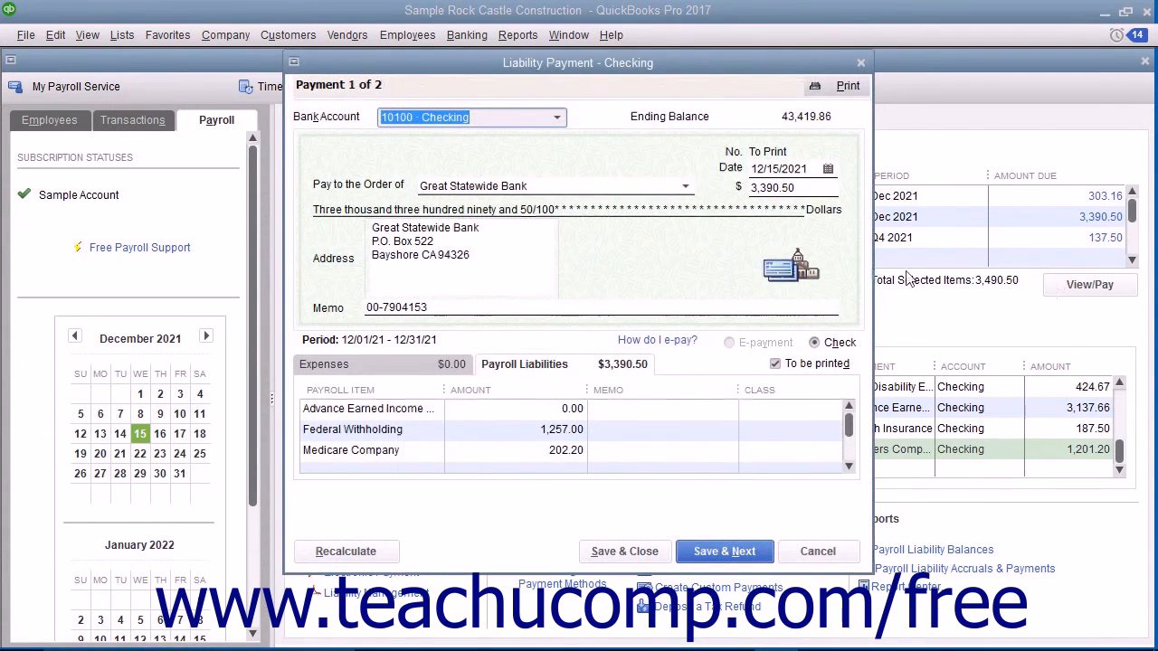
{"action": "mouse_move", "coordinate": [746, 260]}
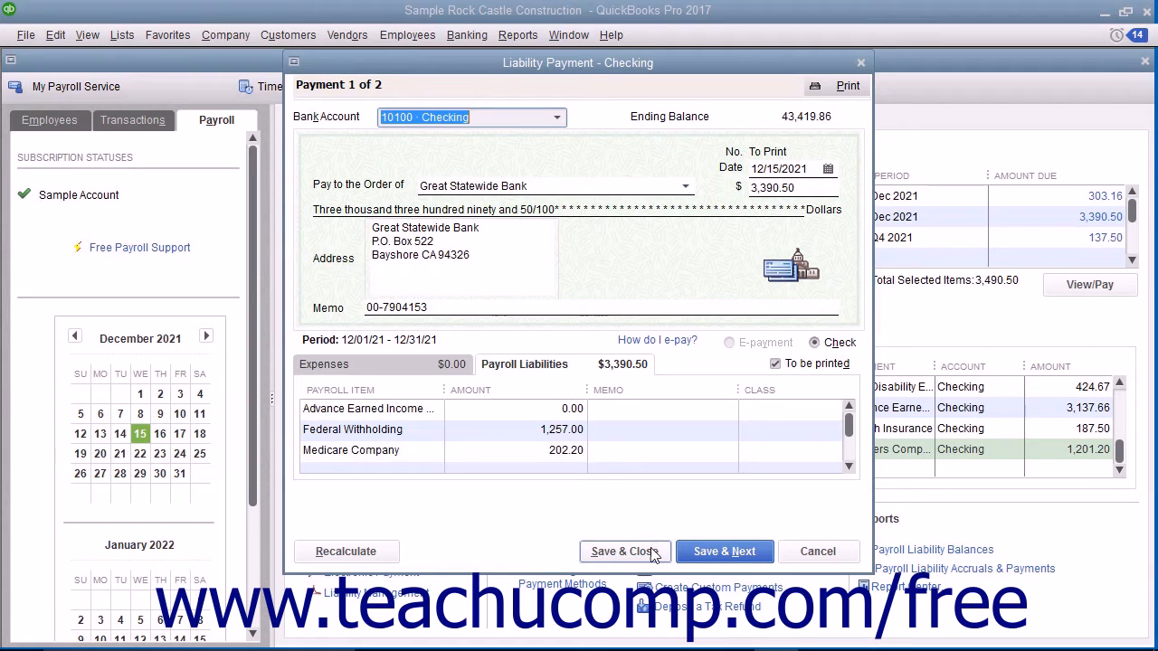
Save the $3,390.50 Federal 941/944/943 check and dismiss the one-check payment summary.
{"action": "left_click", "coordinate": [621, 551]}
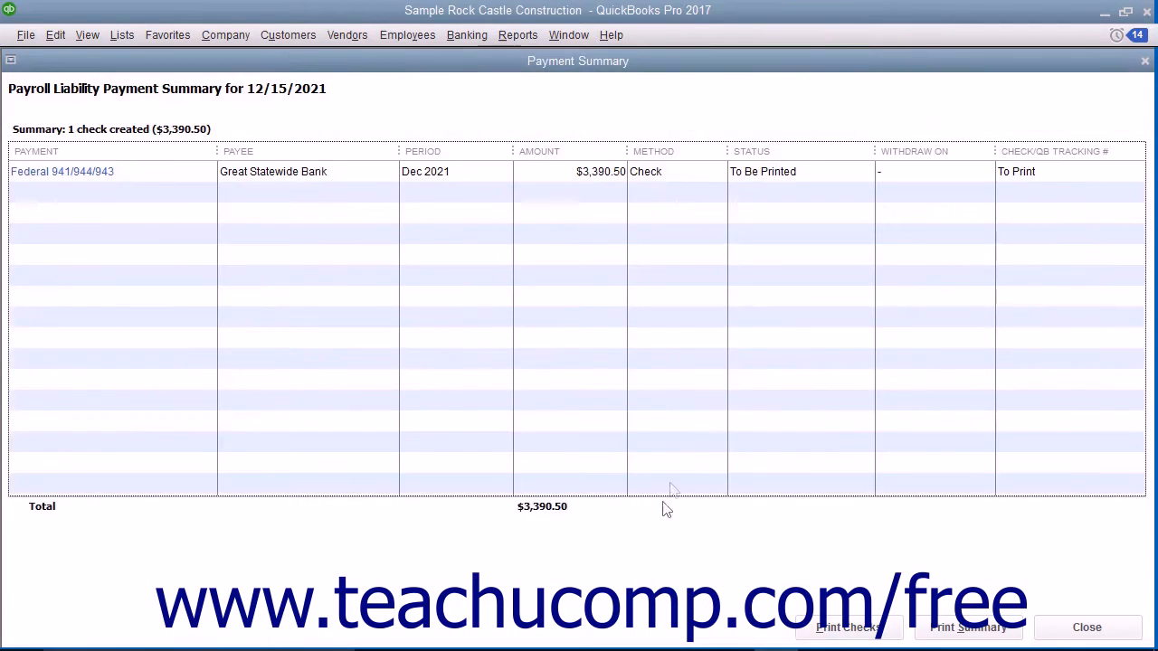
{"action": "left_click", "coordinate": [1087, 627]}
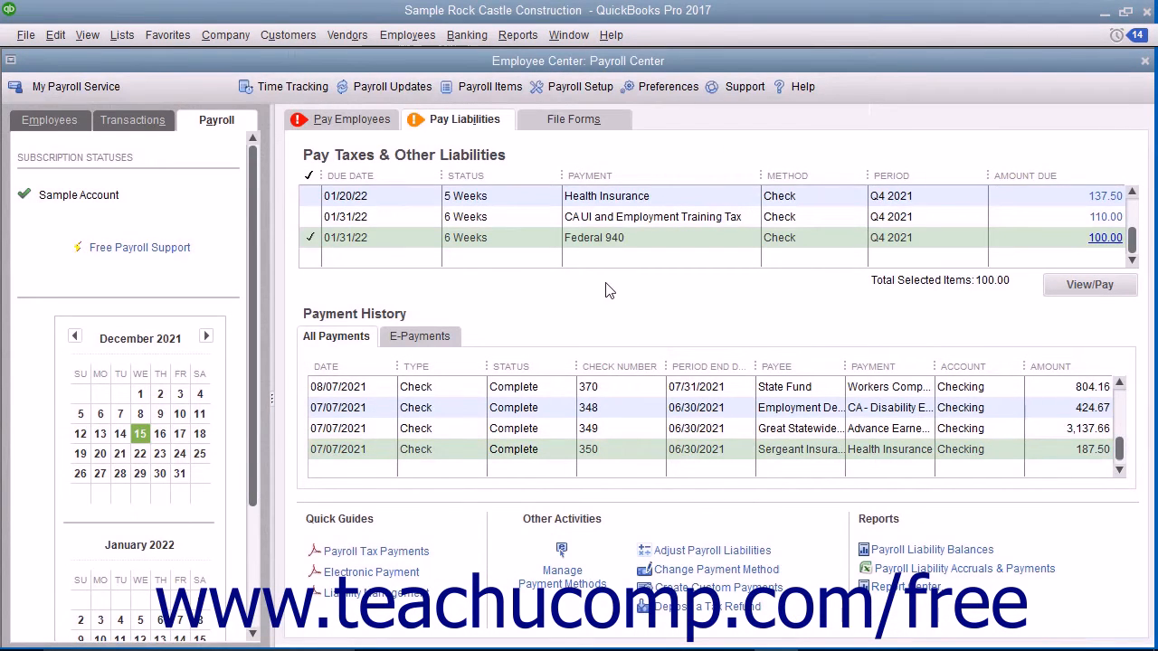
Set up a custom liability payment covering 01/01/2021 through 12/31/2021.
{"action": "left_click", "coordinate": [407, 35]}
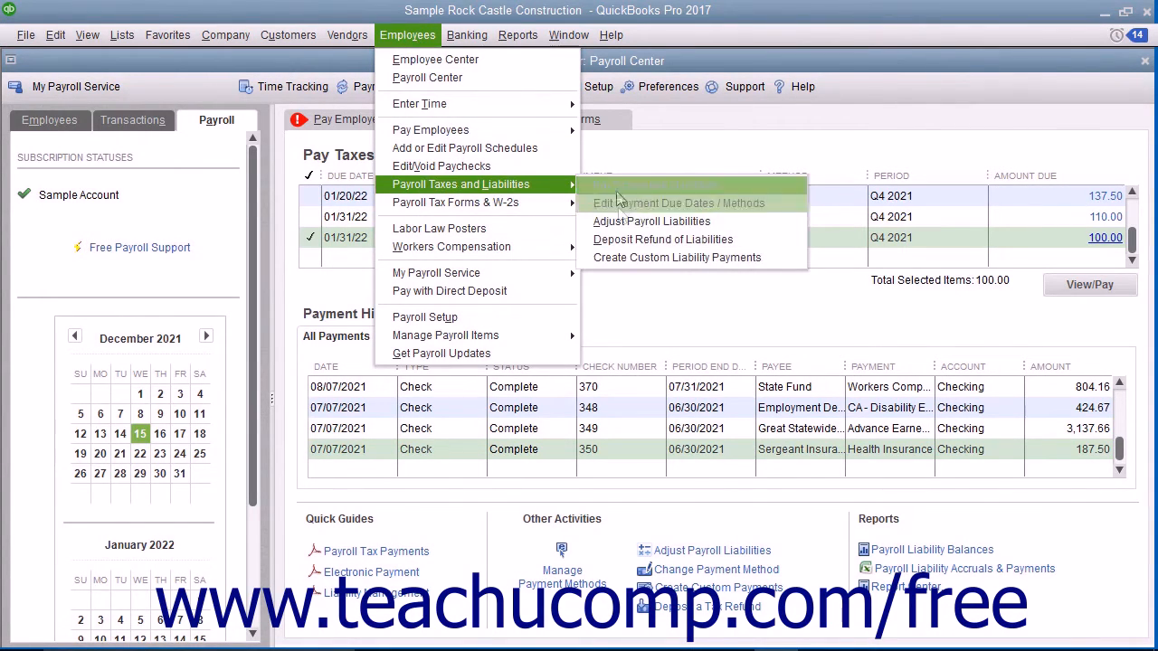
{"action": "mouse_move", "coordinate": [622, 258]}
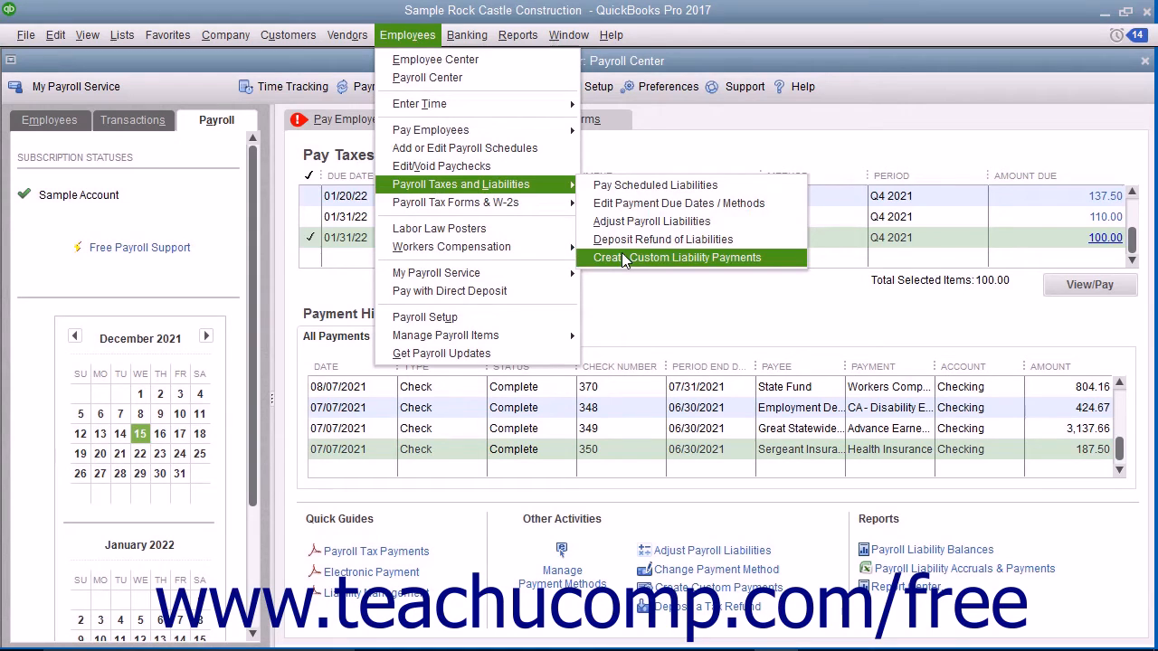
{"action": "left_click", "coordinate": [675, 258]}
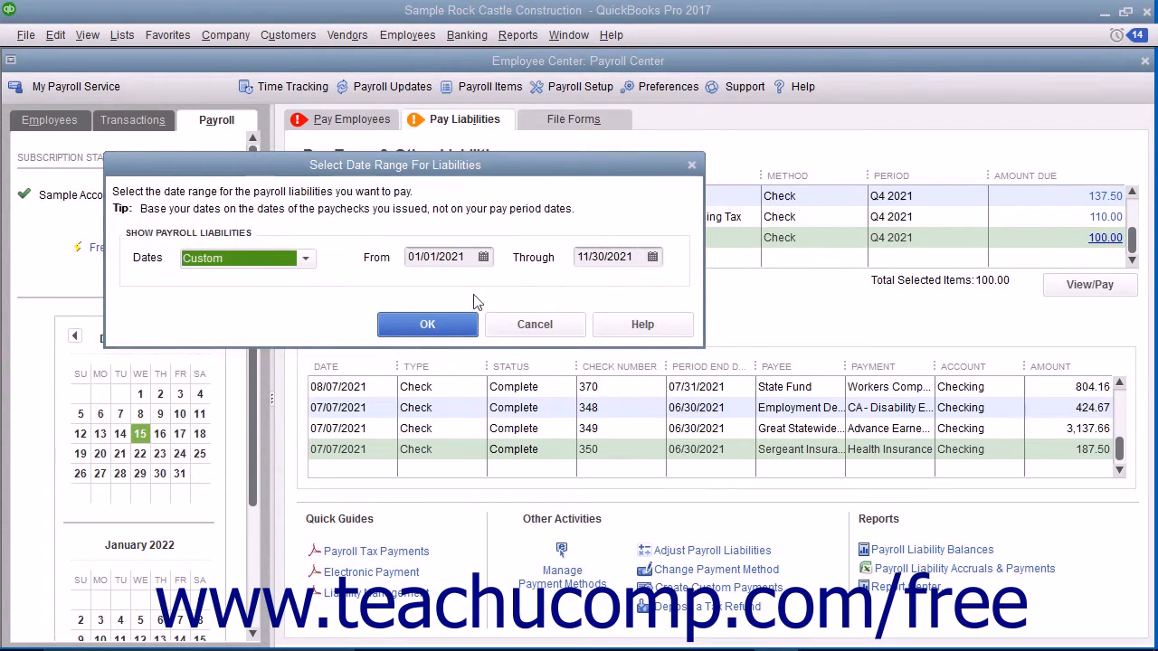
{"action": "mouse_move", "coordinate": [353, 294]}
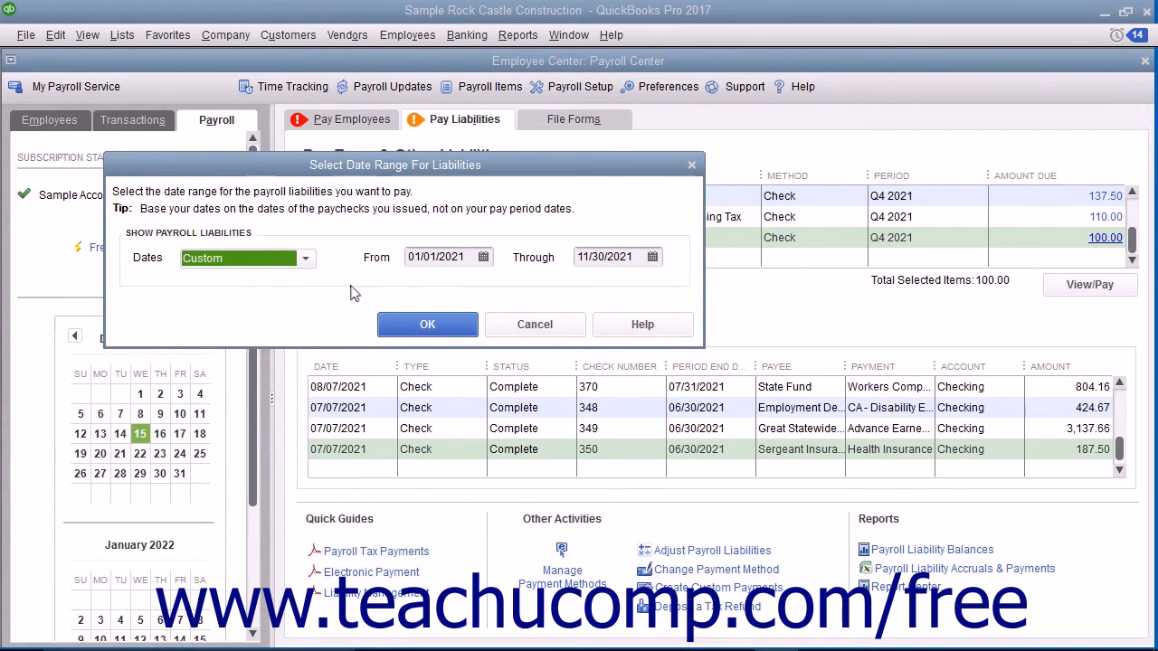
{"action": "left_click", "coordinate": [651, 257]}
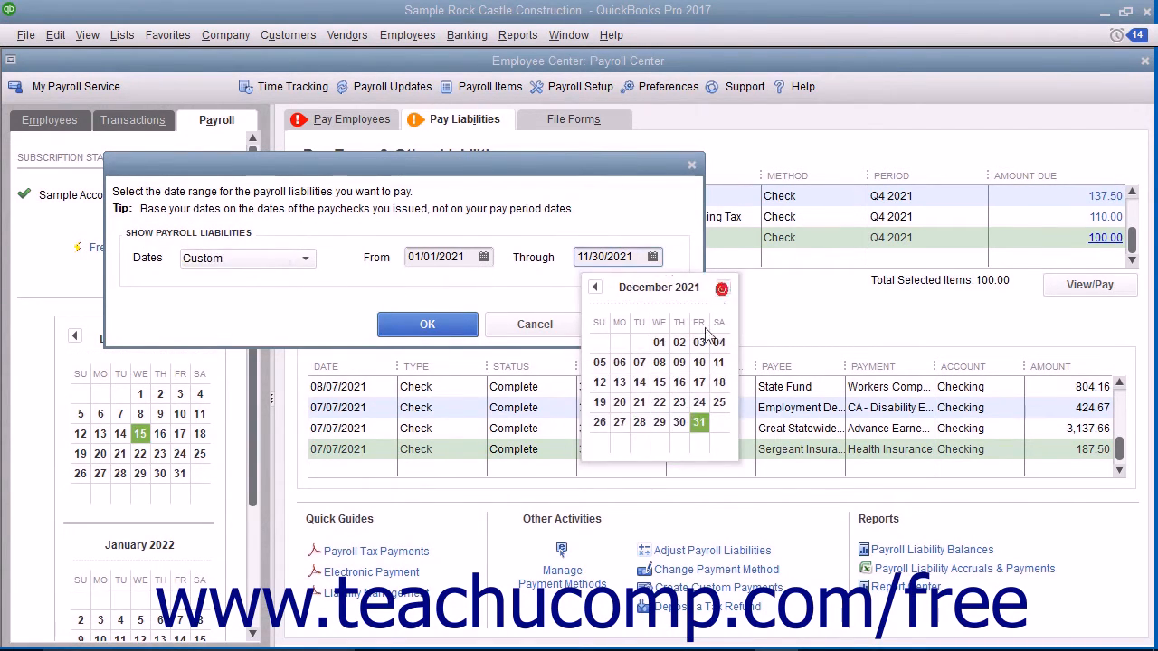
{"action": "left_click", "coordinate": [698, 423]}
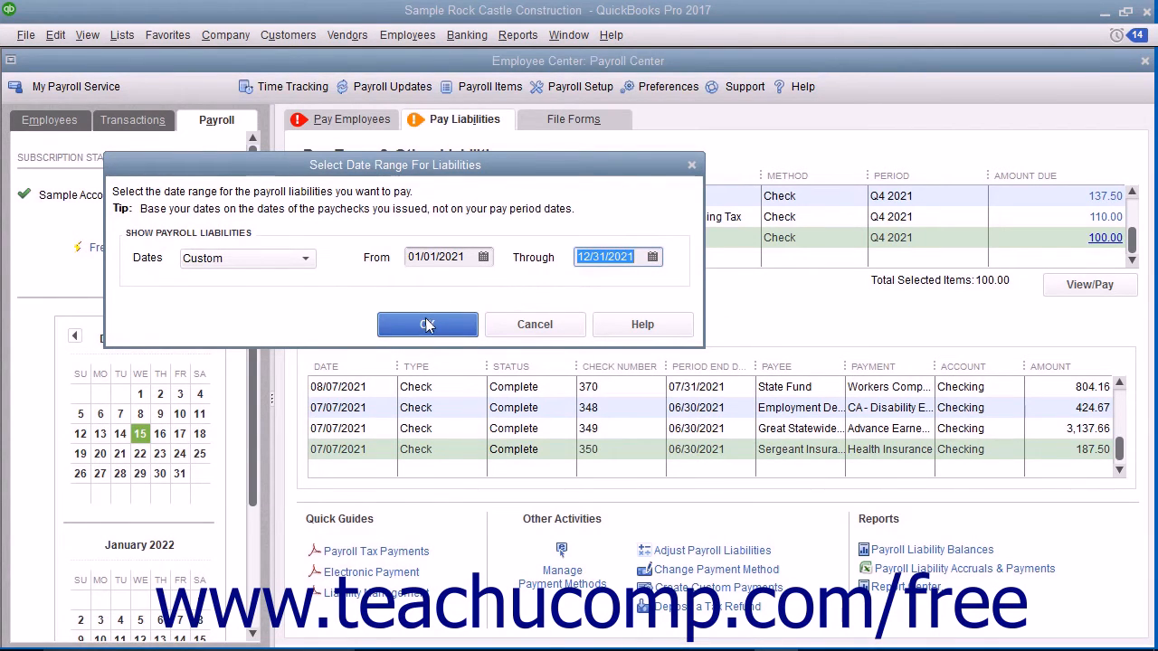
{"action": "left_click", "coordinate": [427, 324]}
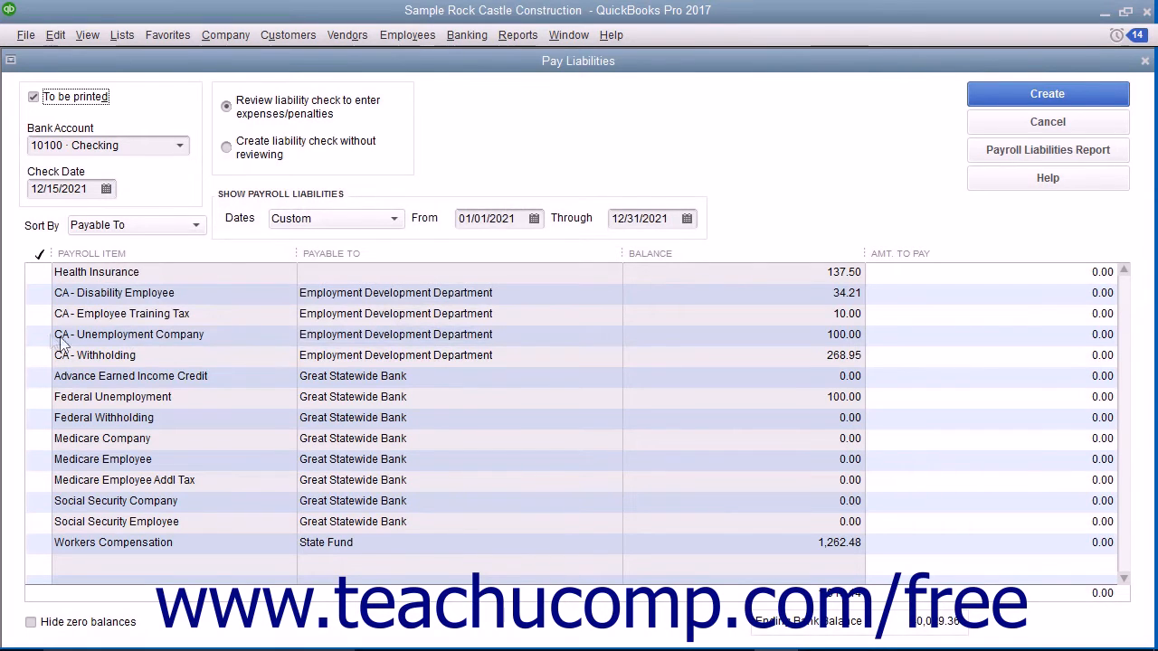
Create a $413.16 Employment Development Department check for four CA items, dated 12/31/2021, to be printed.
{"action": "left_click", "coordinate": [39, 334]}
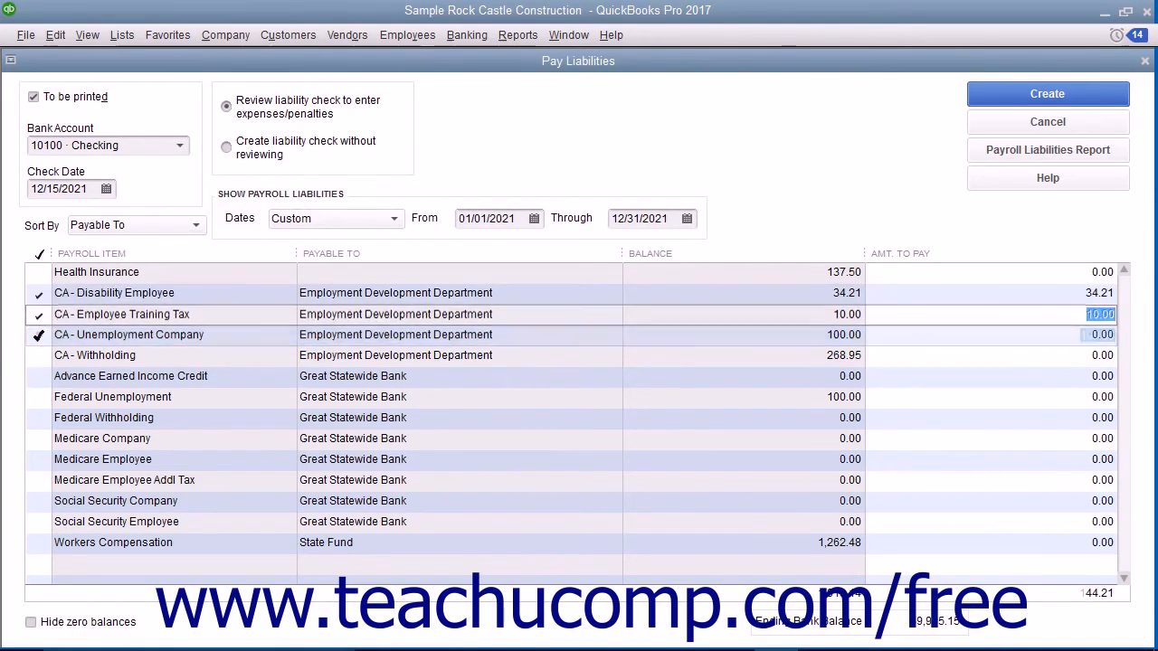
{"action": "left_click", "coordinate": [39, 355]}
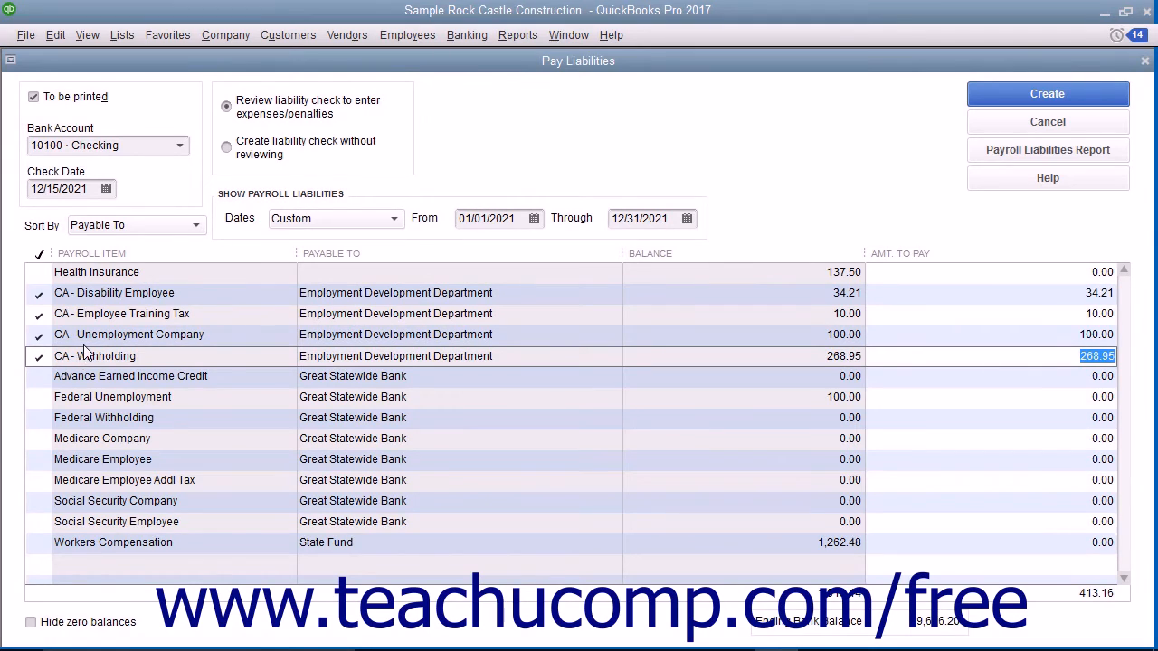
{"action": "mouse_move", "coordinate": [122, 104]}
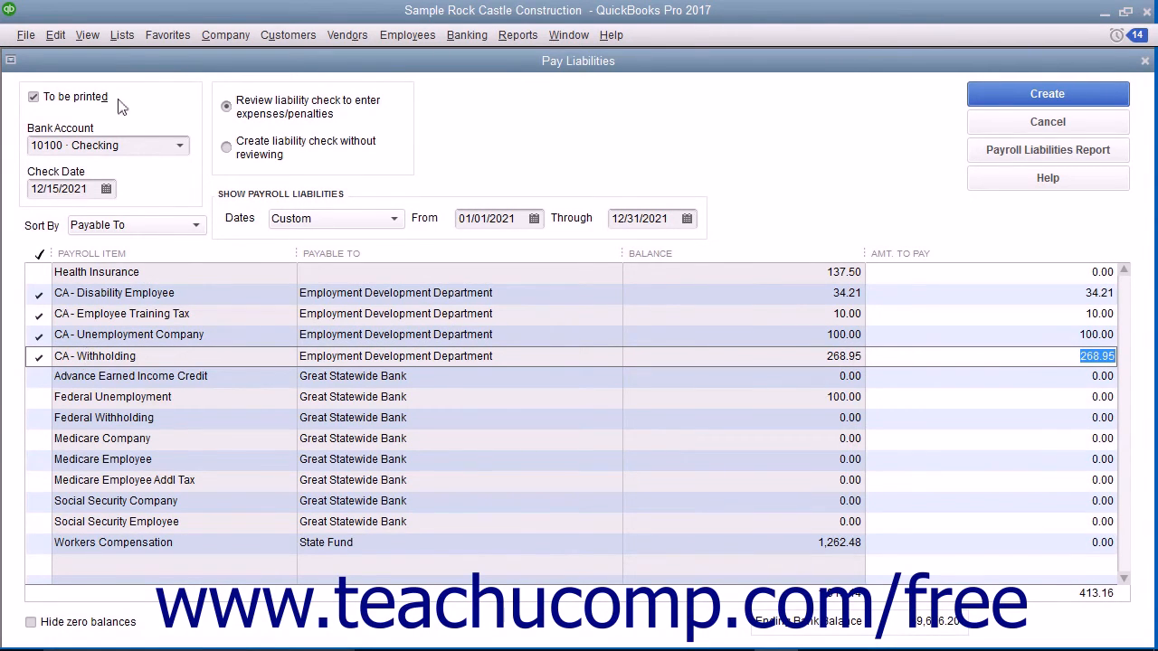
{"action": "left_click", "coordinate": [33, 97]}
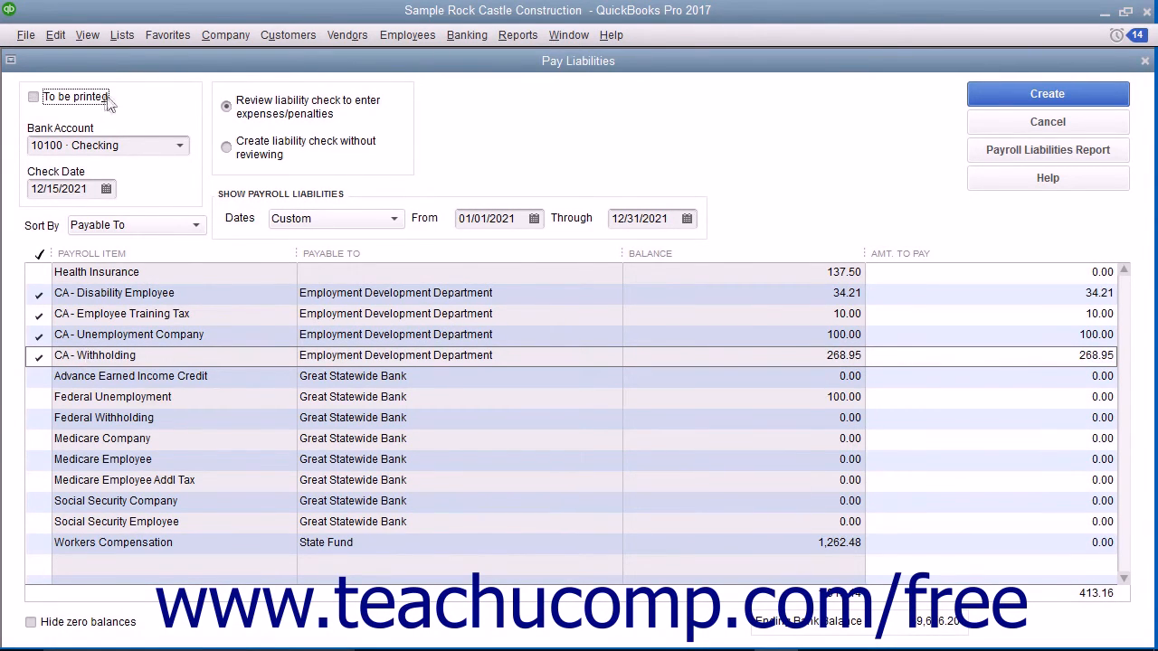
{"action": "left_click", "coordinate": [34, 96]}
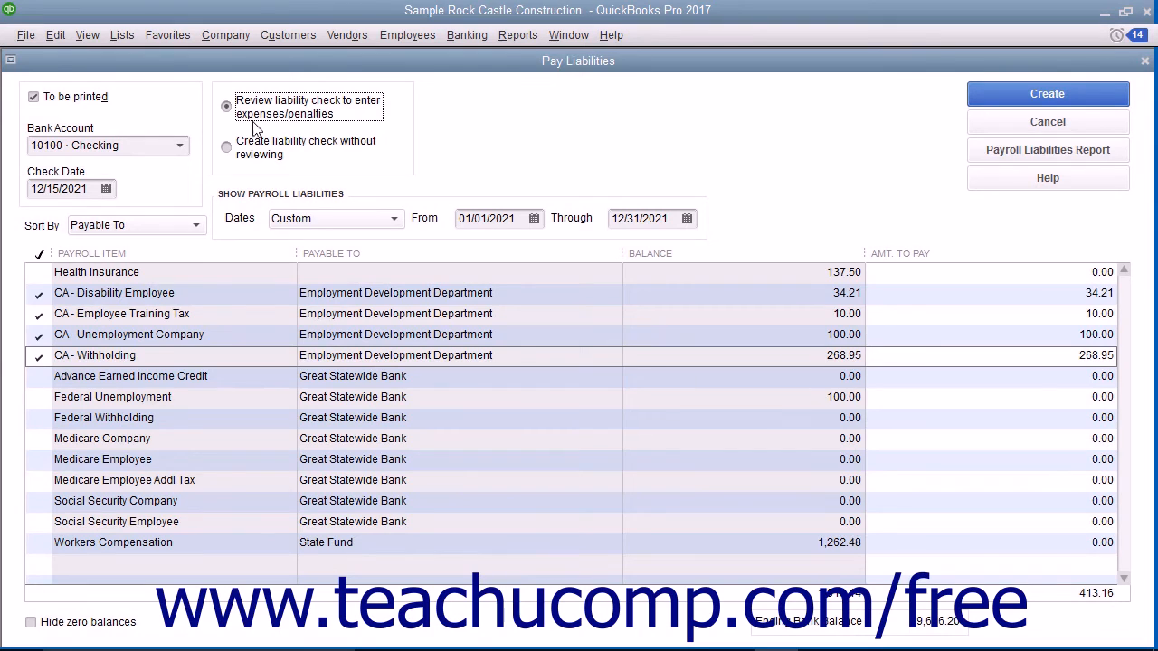
{"action": "left_click", "coordinate": [105, 188]}
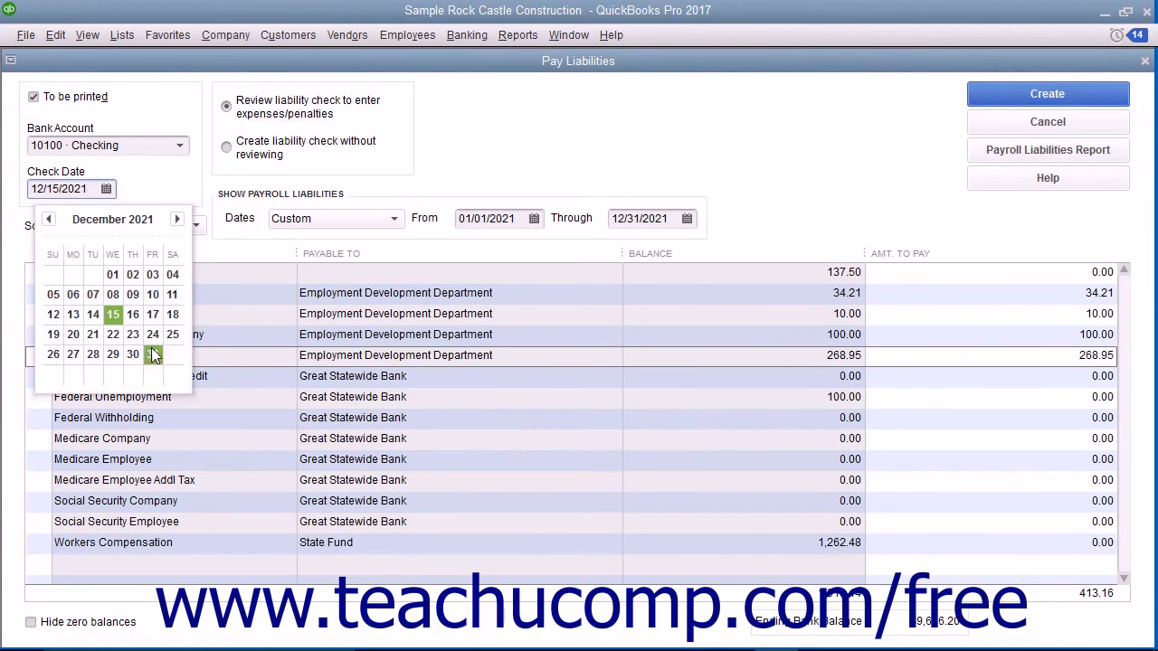
{"action": "left_click", "coordinate": [152, 355]}
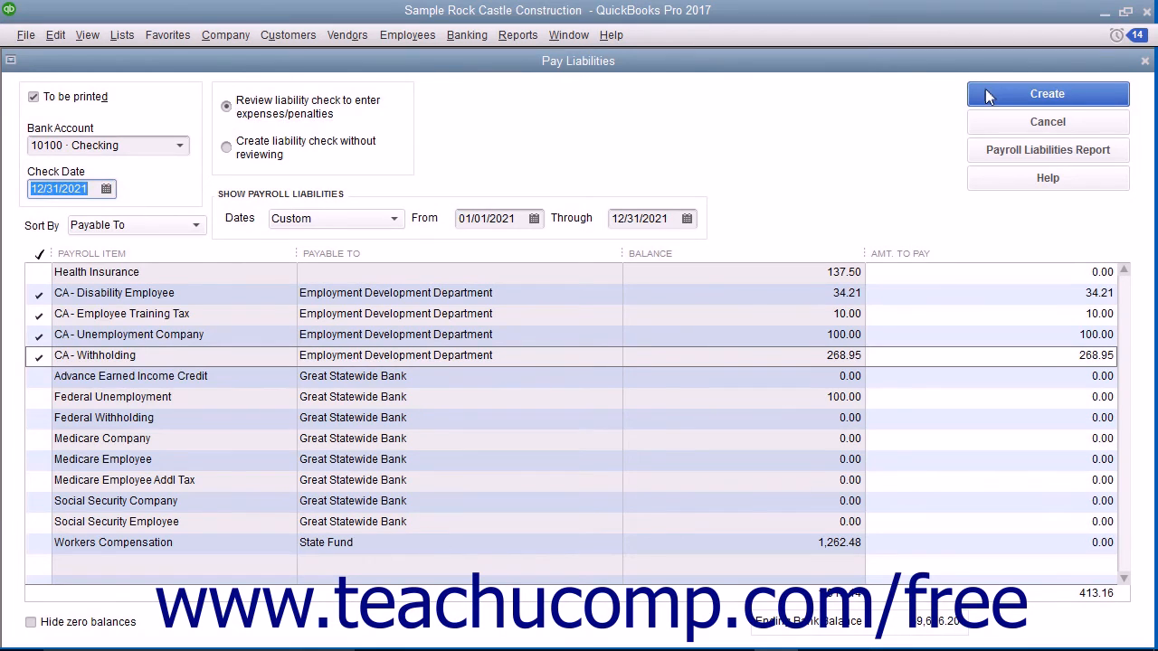
{"action": "left_click", "coordinate": [1047, 94]}
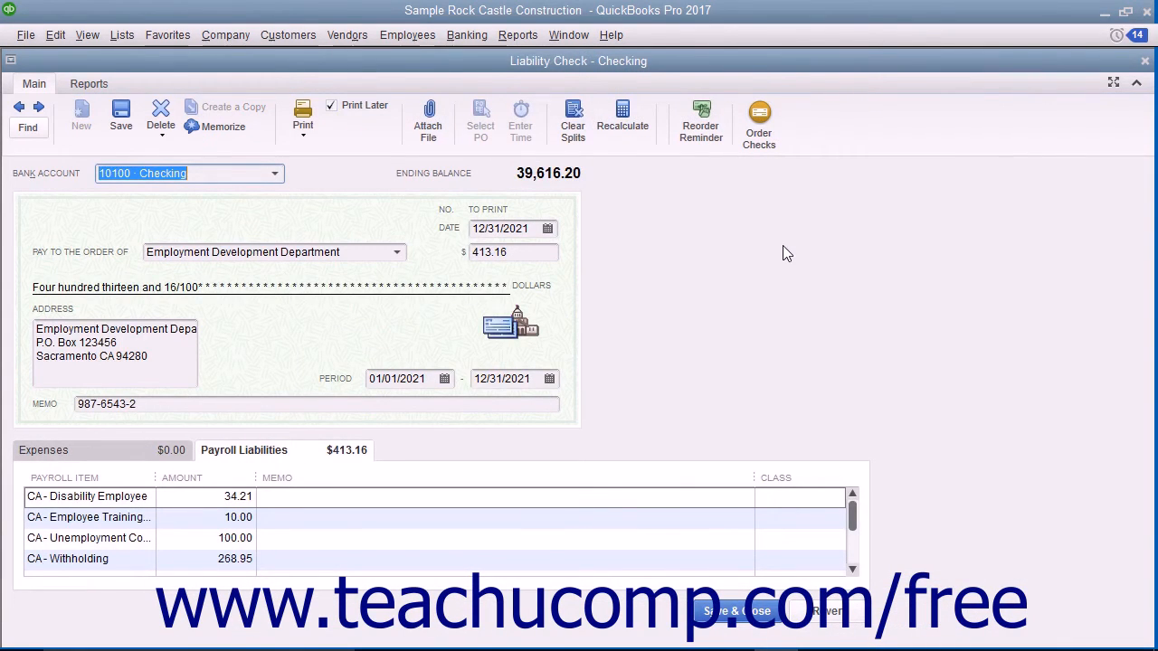
{"action": "mouse_move", "coordinate": [292, 455]}
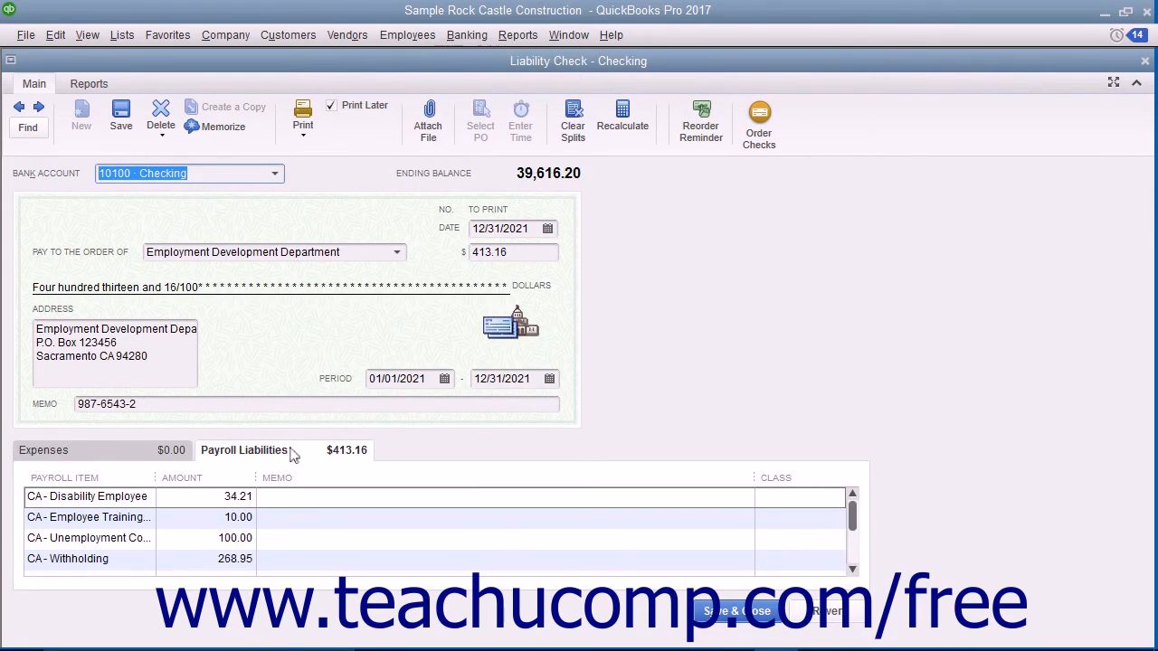
{"action": "left_click", "coordinate": [86, 497]}
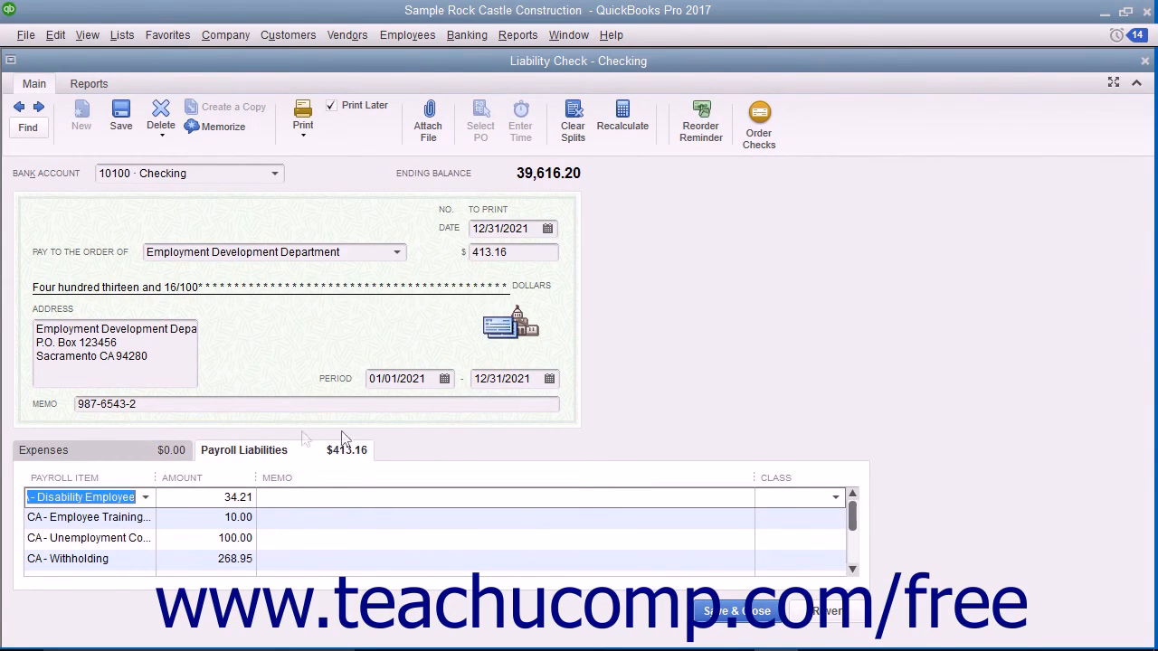
{"action": "left_click", "coordinate": [43, 450]}
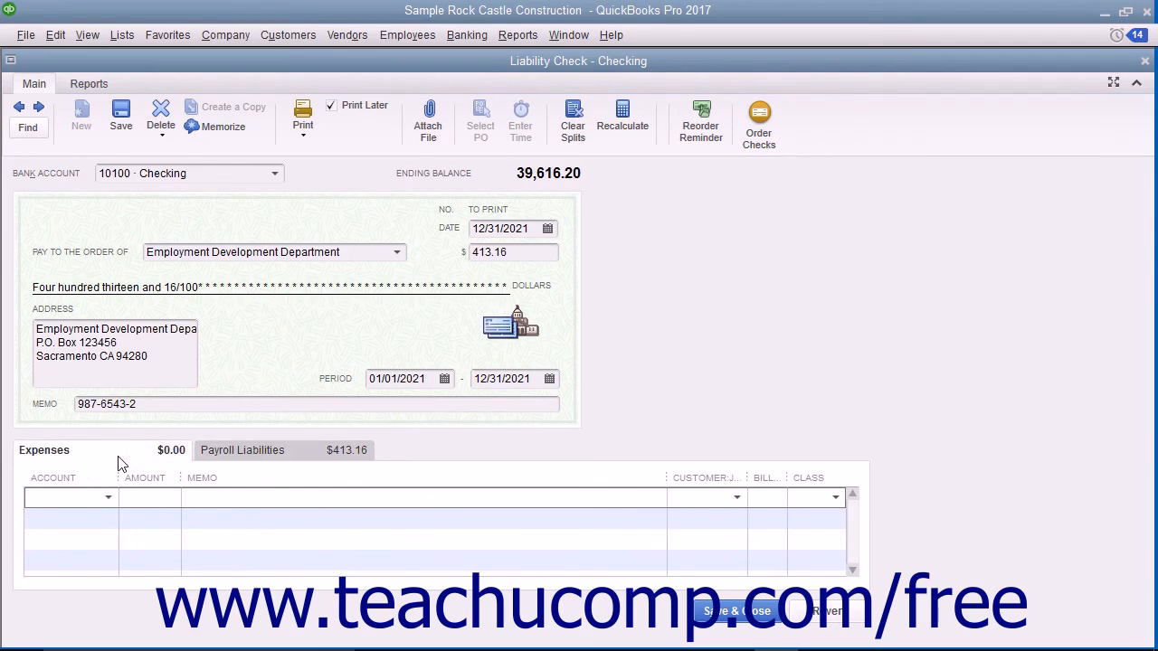
{"action": "mouse_move", "coordinate": [214, 456]}
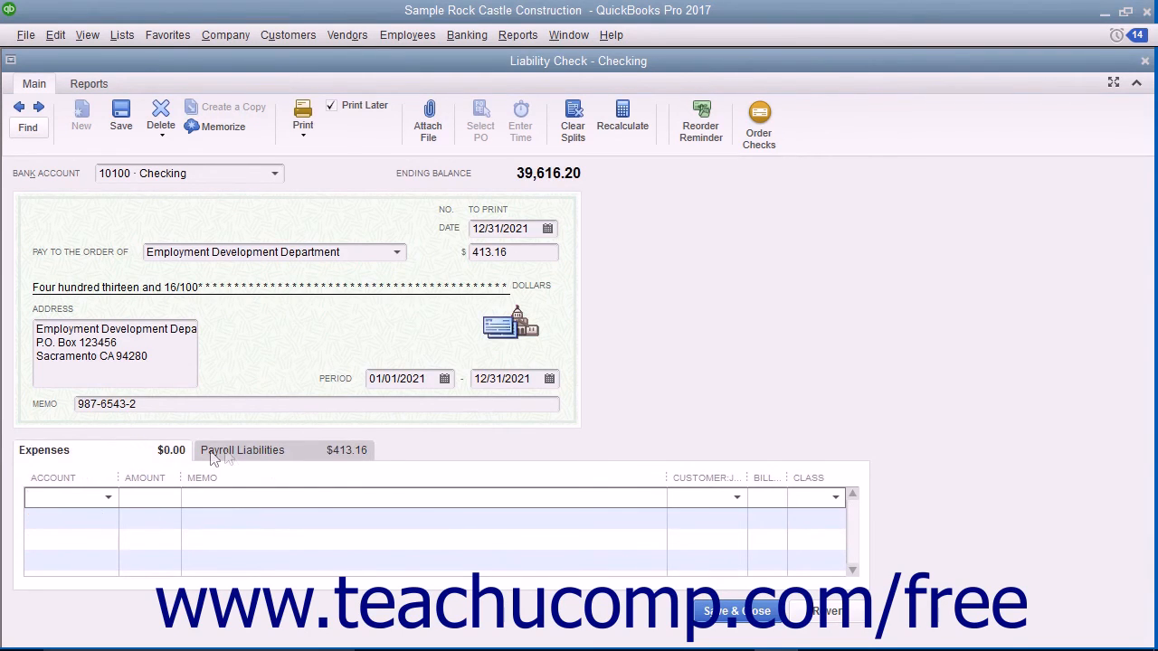
{"action": "left_click", "coordinate": [242, 449]}
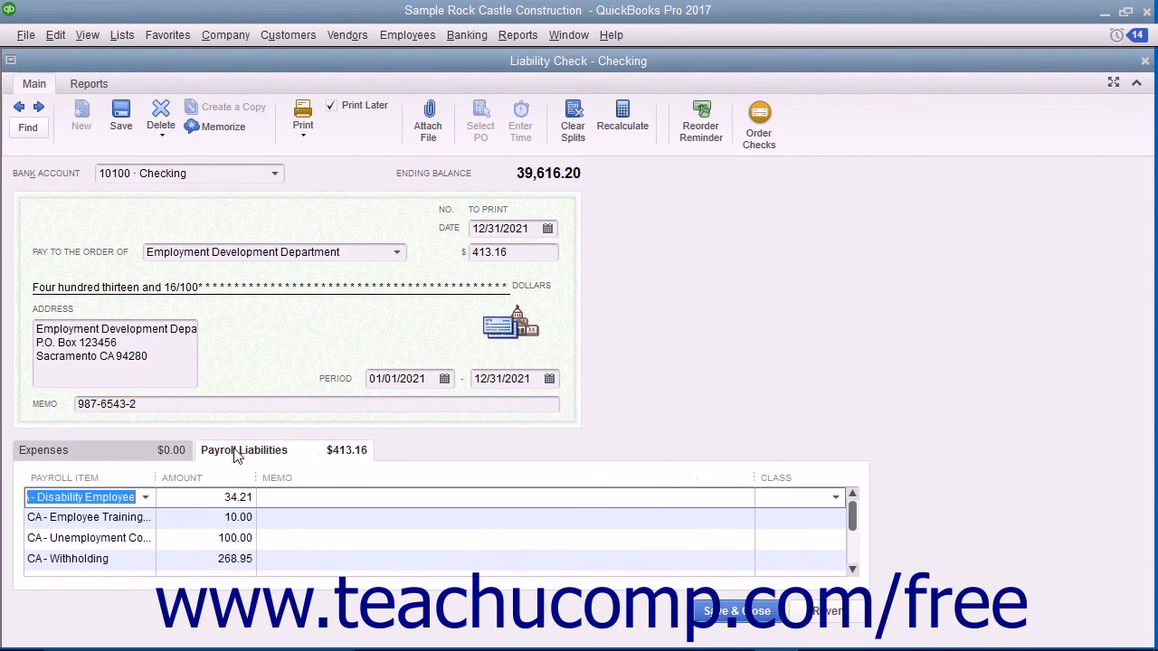